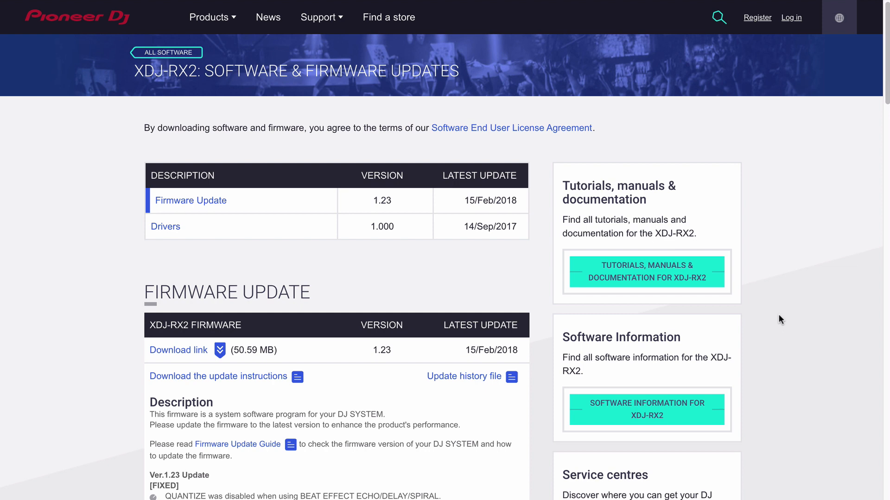
Step: Download the XDJ-RX2 Audio Driver for Mac from the updates page
scroll("down", 3)
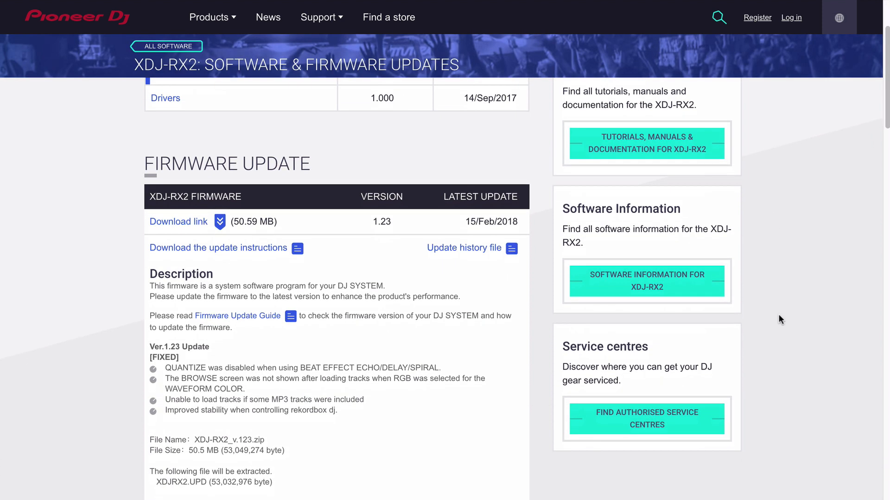
scroll("down", 3)
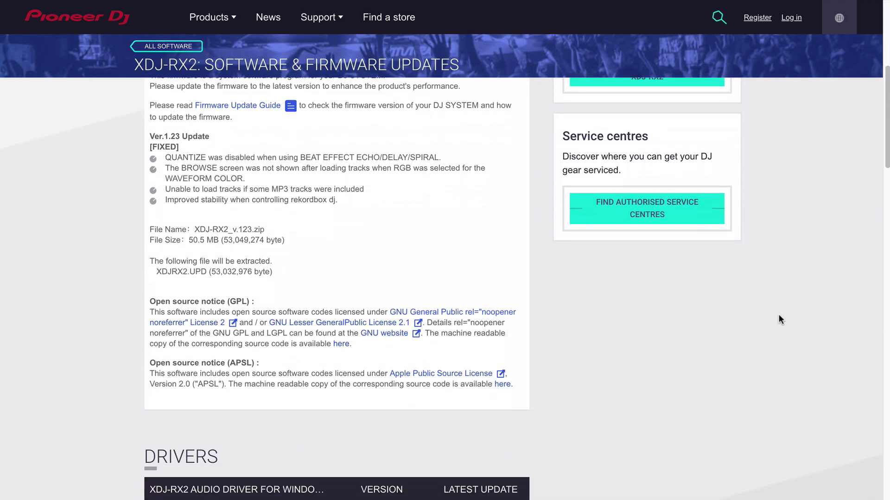
scroll("down", 3)
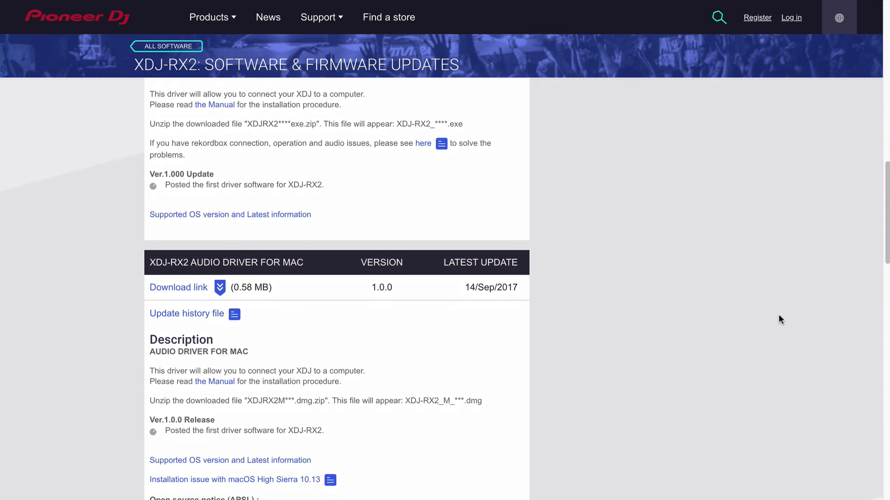
scroll("down", 3)
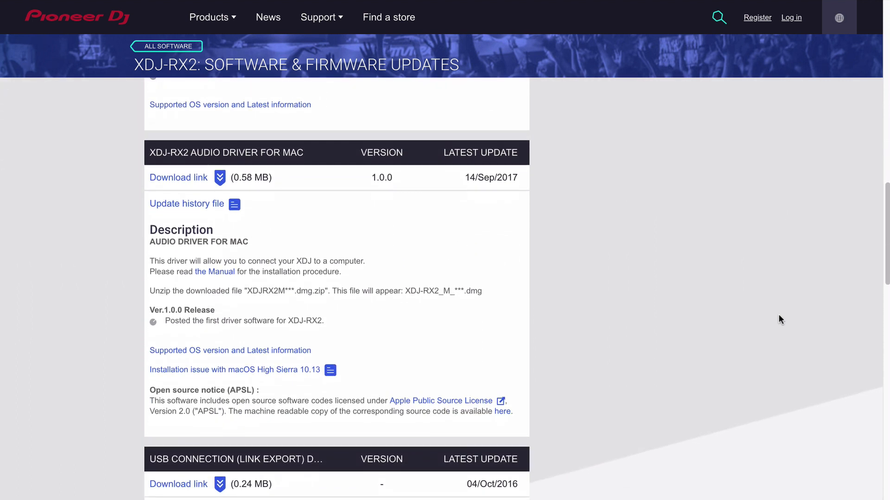
mouse_move(503, 222)
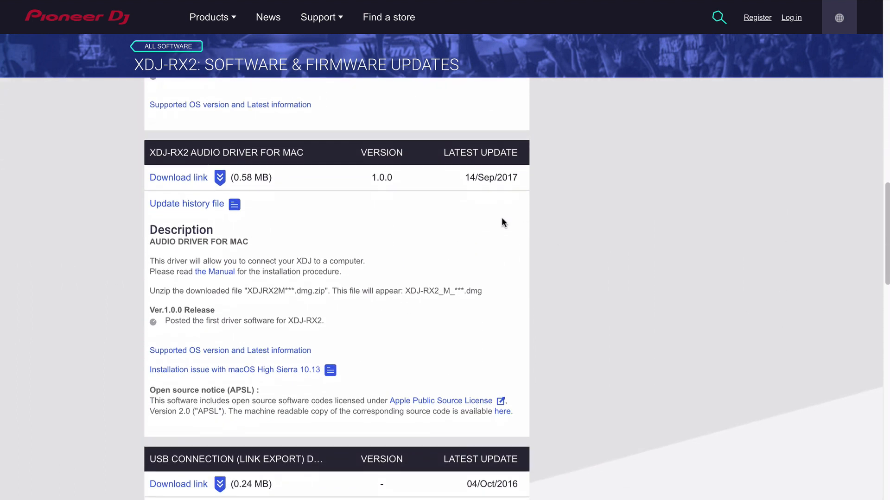
mouse_move(178, 178)
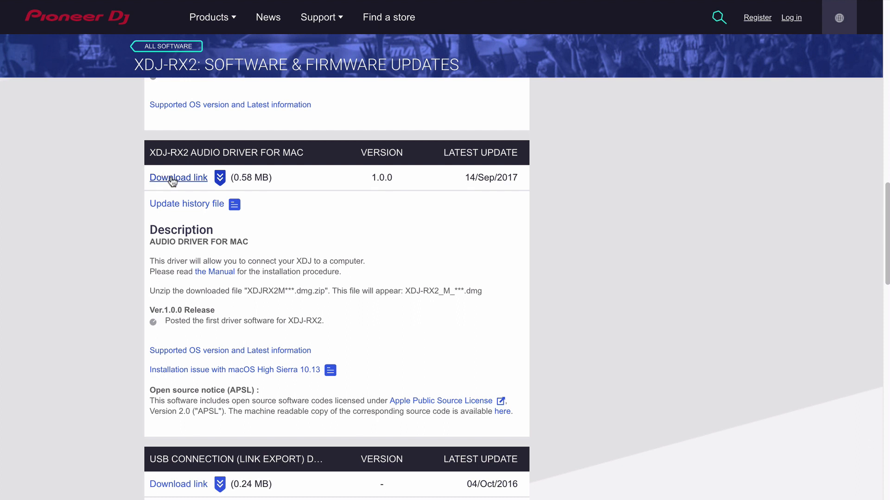
left_click(178, 178)
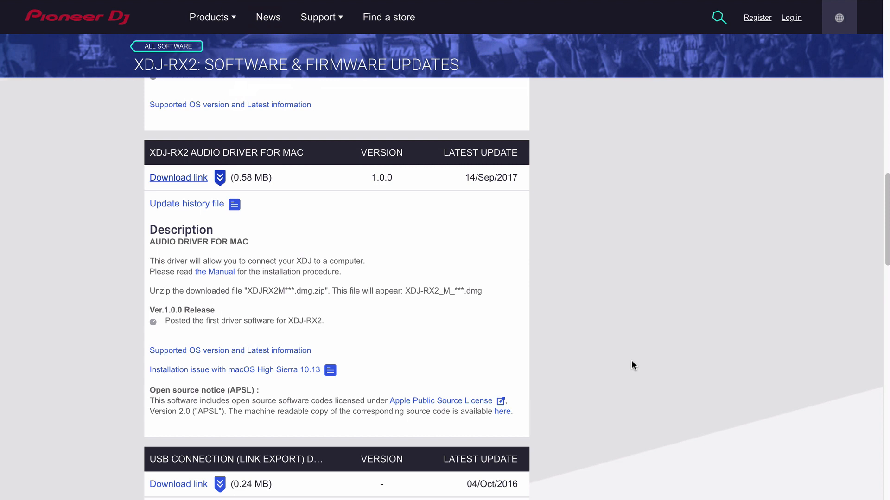
scroll("down", 3)
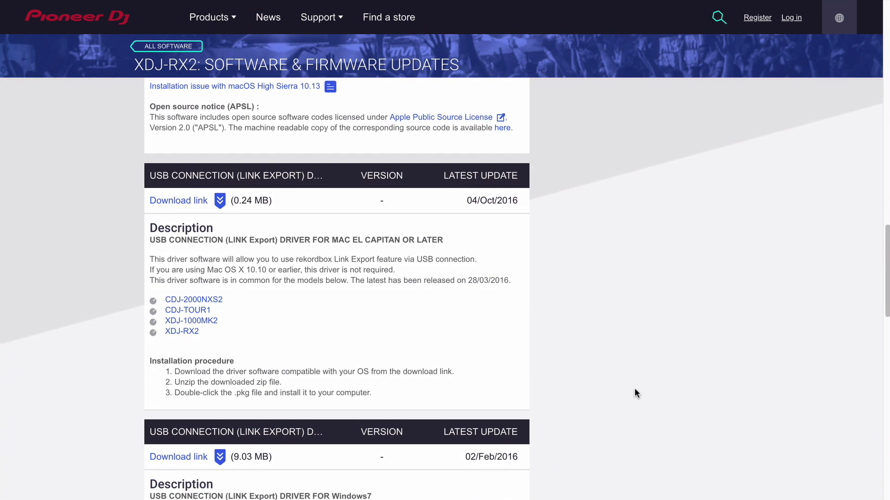
mouse_move(131, 243)
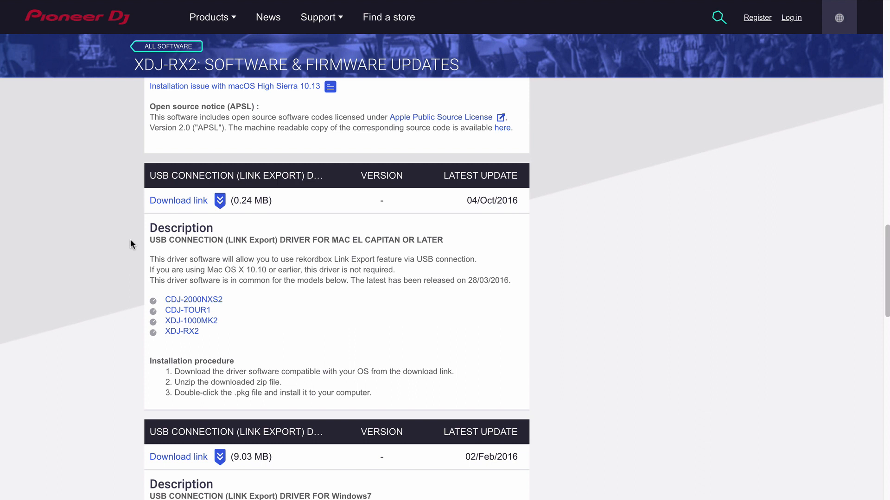
mouse_move(165, 216)
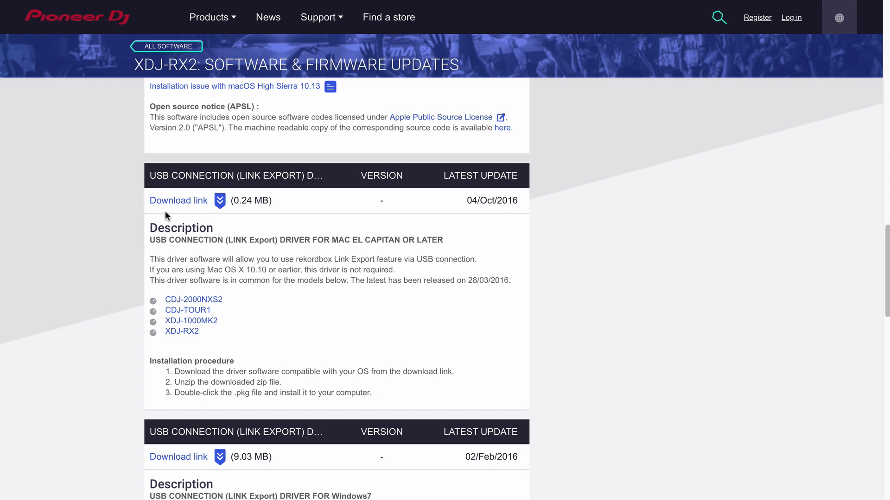
mouse_move(178, 201)
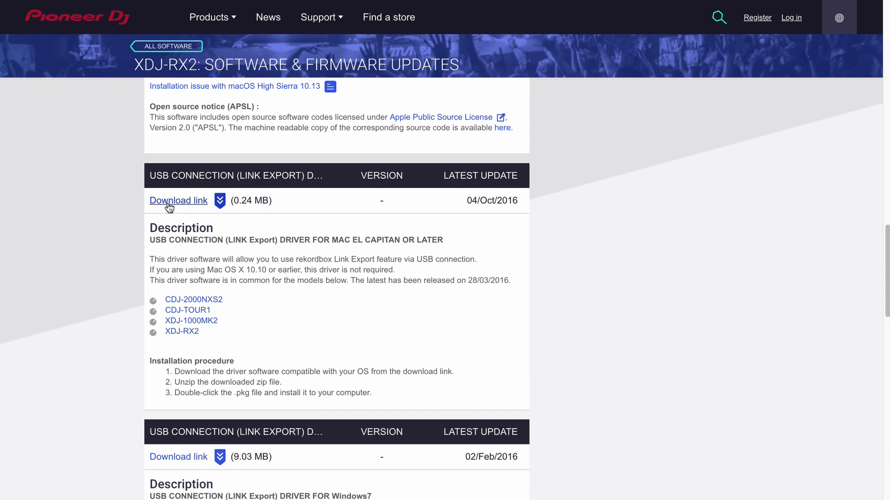
Step: Download the USB Connection (Link Export) driver for Mac El Capitan or later
left_click(178, 200)
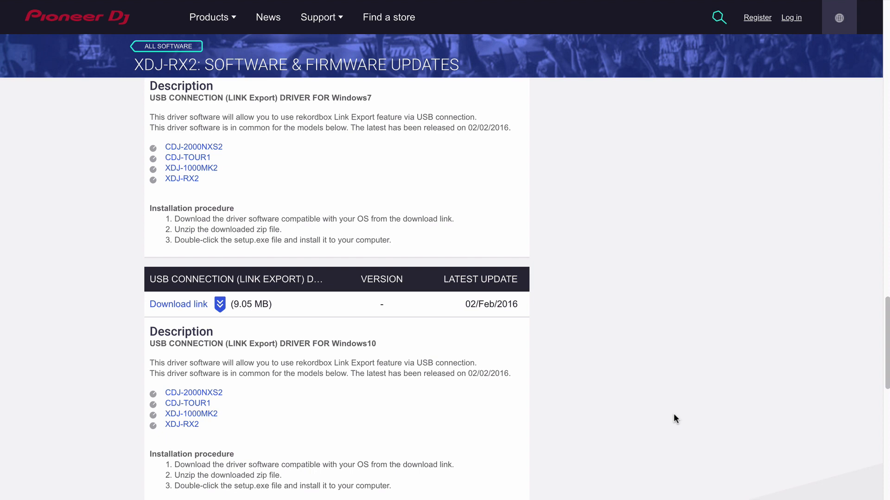
scroll("down", 3)
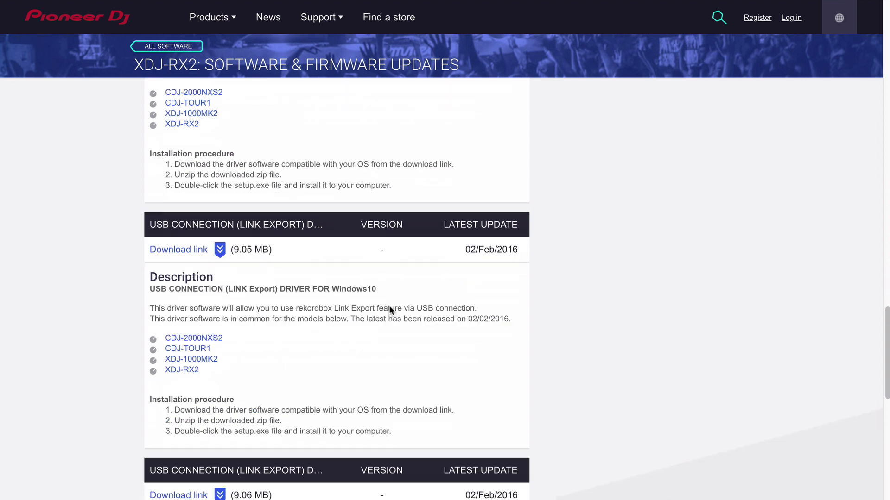
scroll("down", 3)
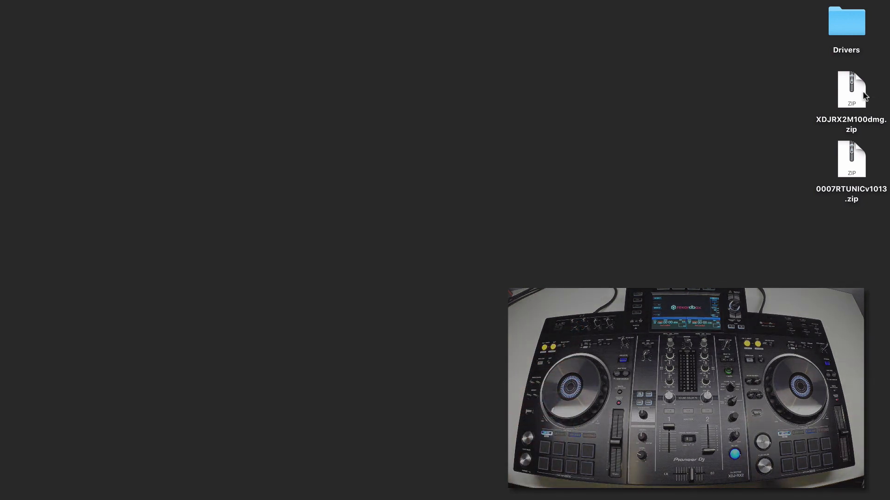
Step: Install the XDJ-RX2 audio driver from XDJRX2M100dmg.zip, agreeing to the license and closing the installer
double_click(851, 90)
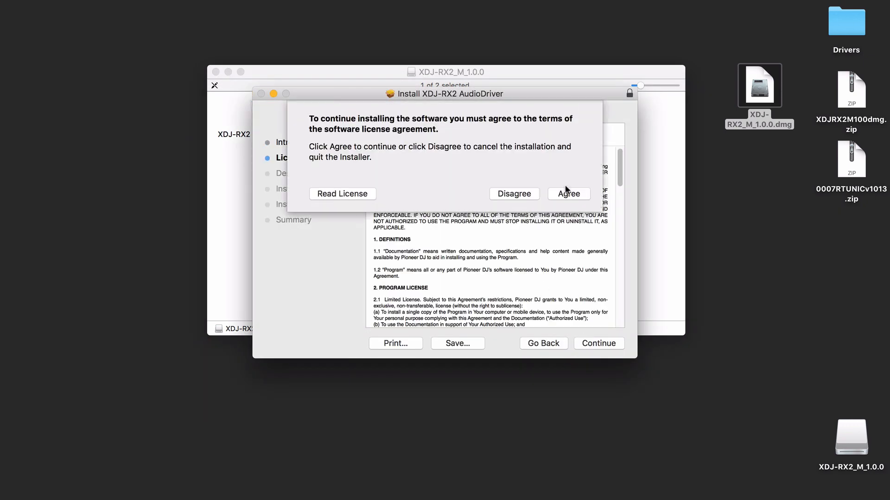
left_click(568, 194)
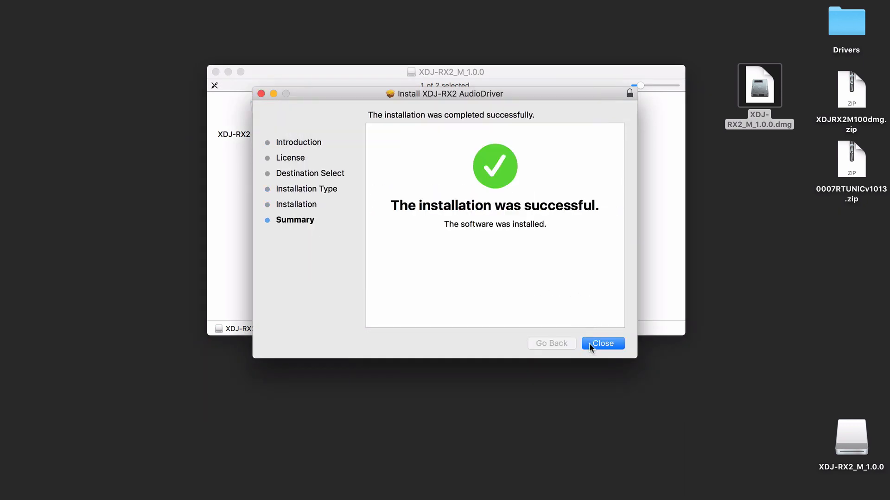
left_click(603, 343)
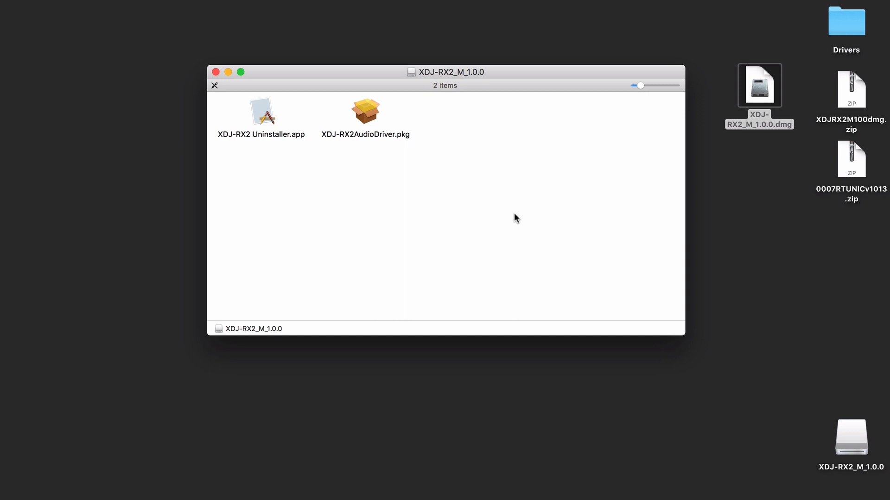
left_click(216, 72)
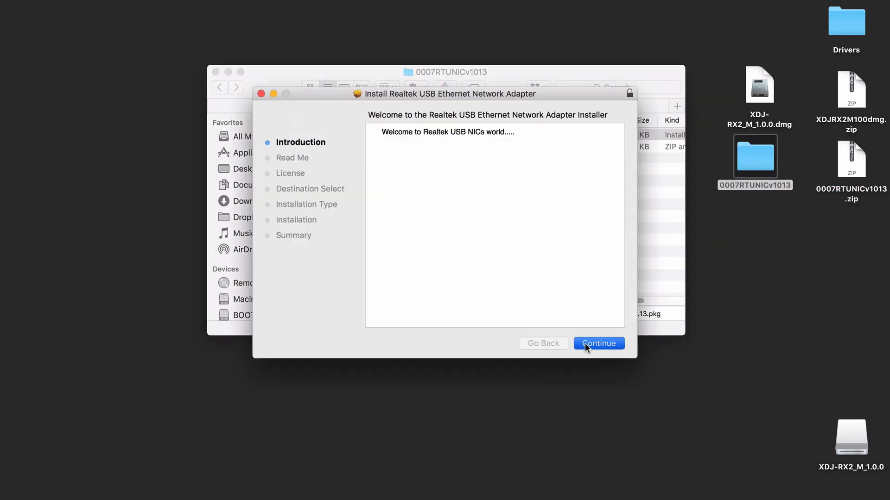
Step: Install the Realtek USB Ethernet adapter driver and restart the Mac to finish
left_click(598, 343)
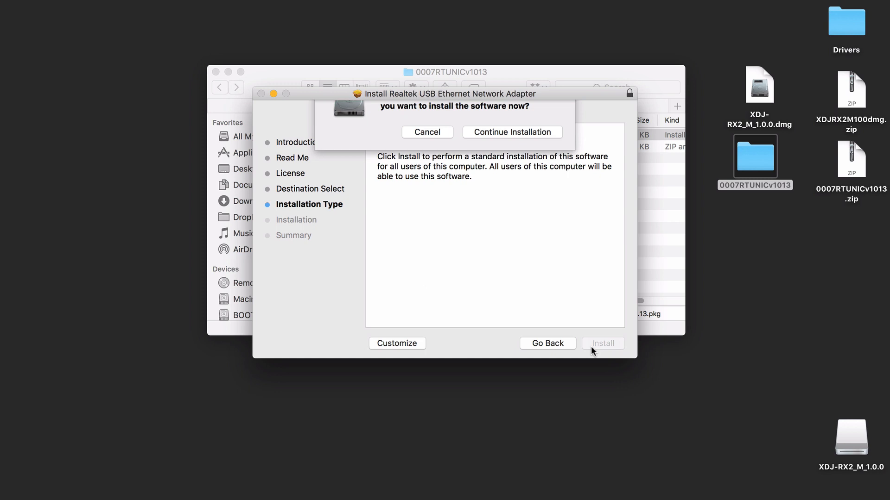
left_click(511, 132)
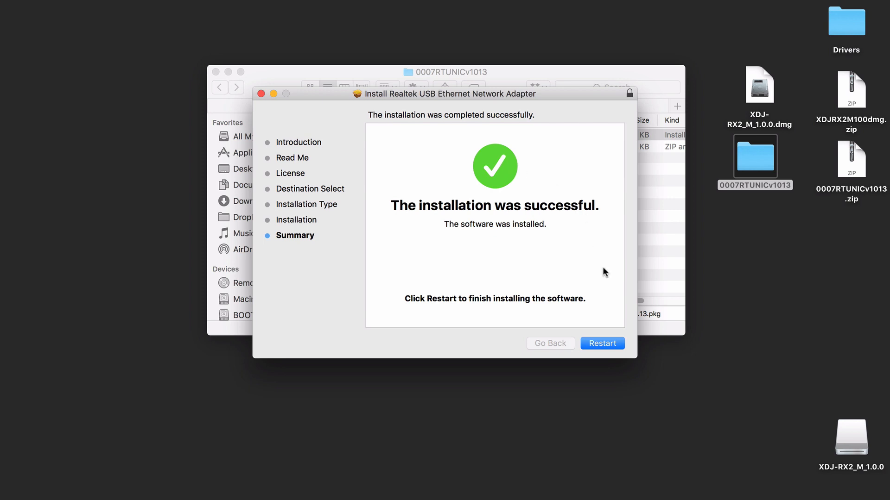
left_click(601, 343)
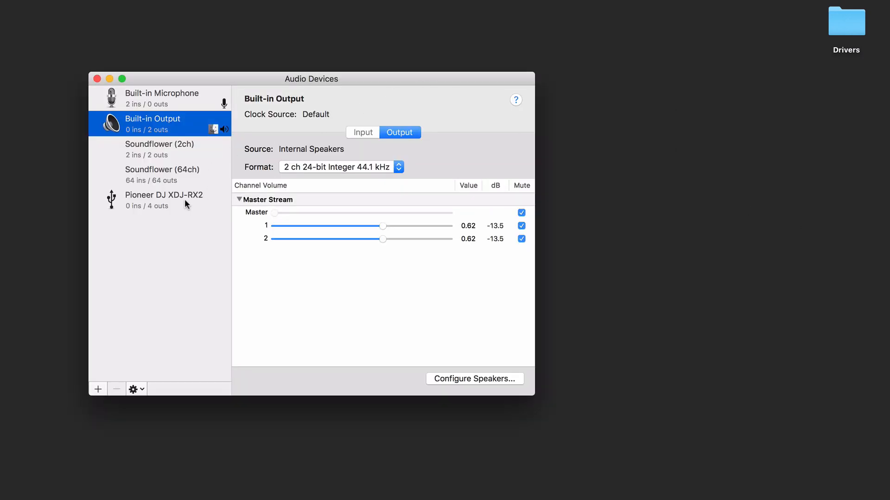
Step: Select Pioneer DJ XDJ-RX2 in Audio Devices to show its 4-channel output stream
left_click(163, 200)
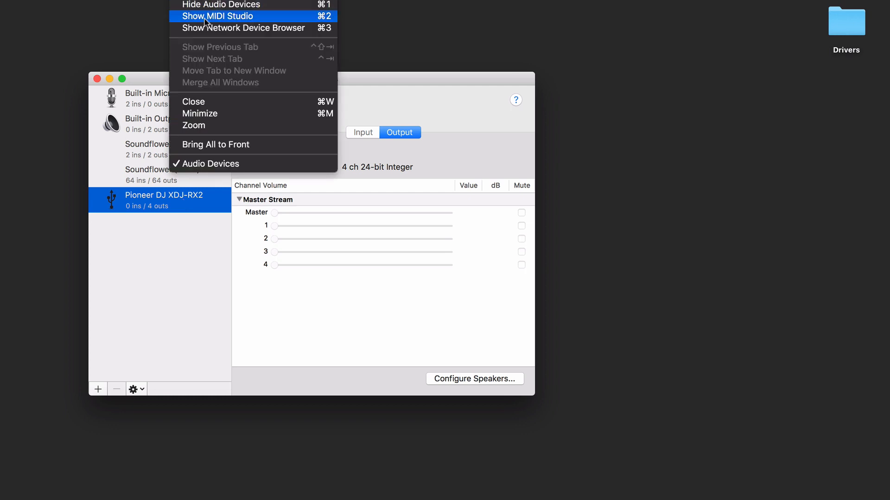
Step: Show MIDI Studio and confirm the Pioneer DJ XDJ-RX2 appears among the MIDI devices
left_click(216, 16)
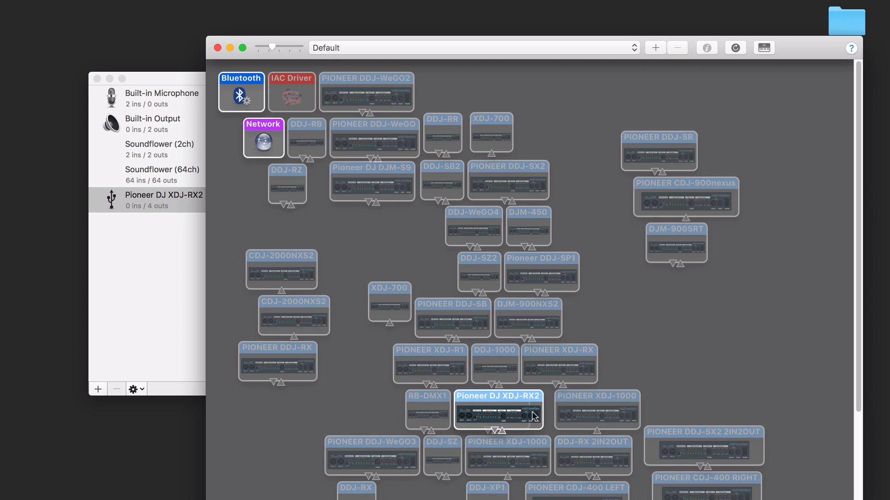
left_click(497, 410)
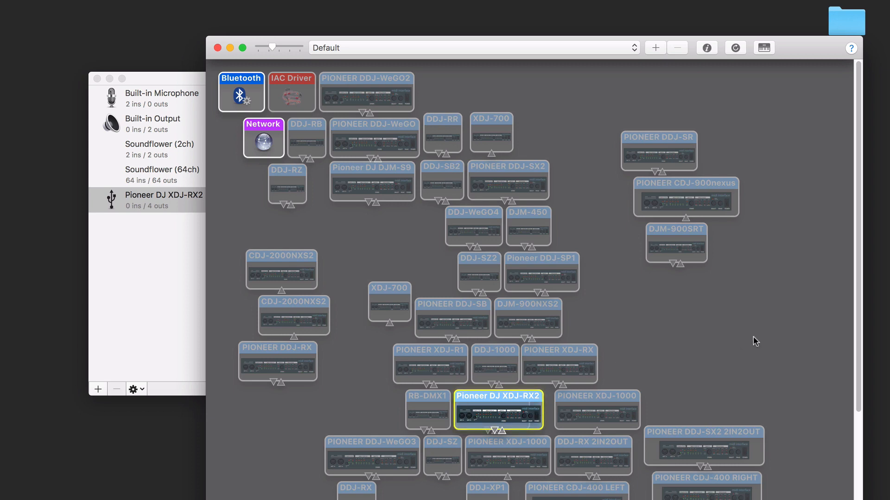
scroll("down", 3)
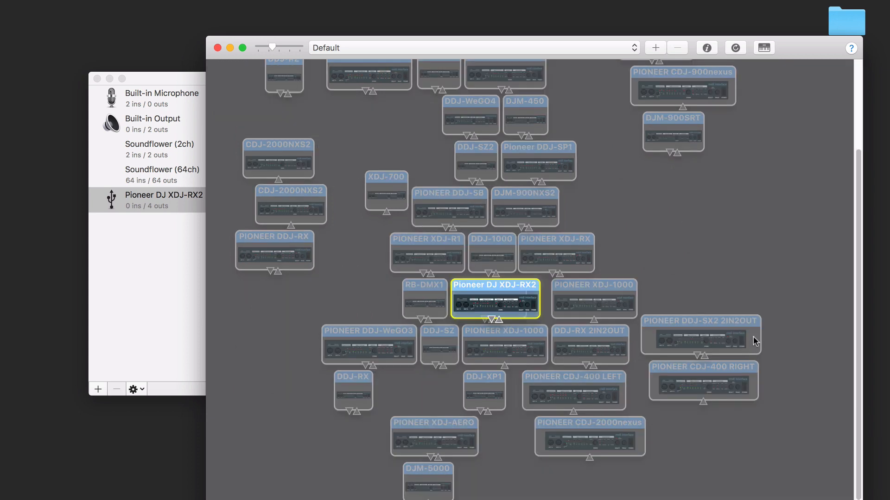
mouse_move(826, 238)
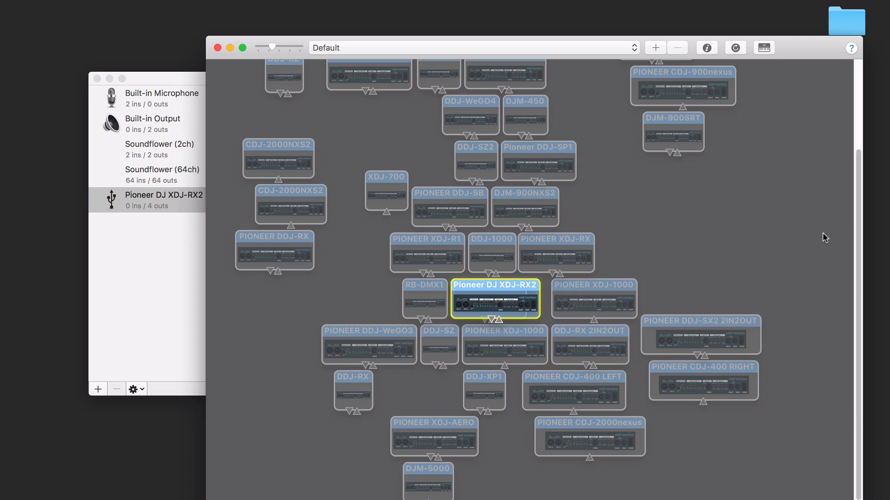
mouse_move(251, 106)
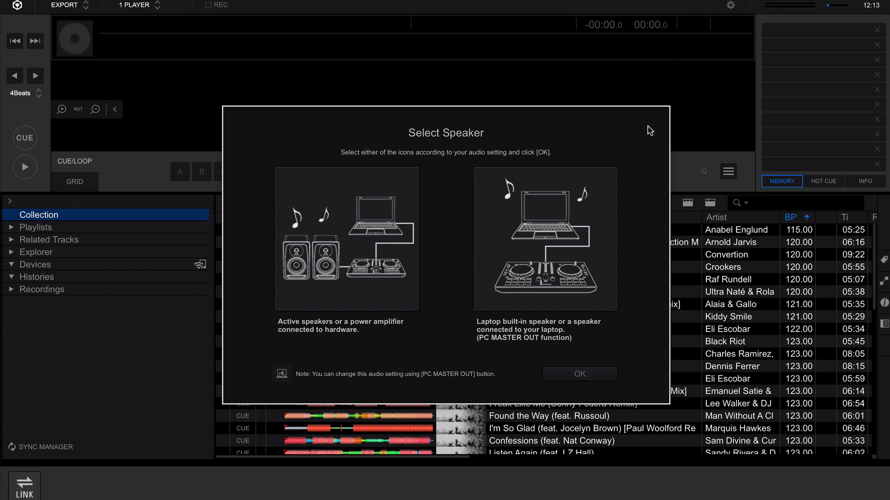
Step: Choose active speakers connected to the hardware and link rekordbox to the XDJ-RX2
left_click(345, 239)
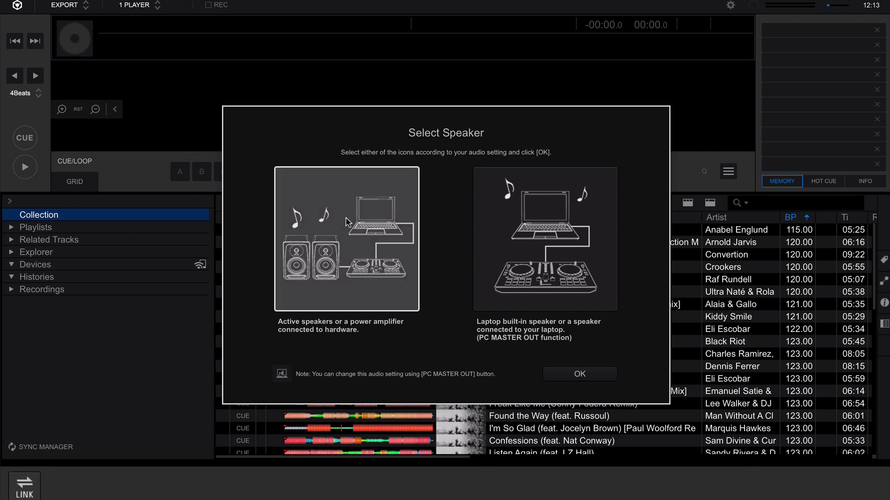
left_click(578, 373)
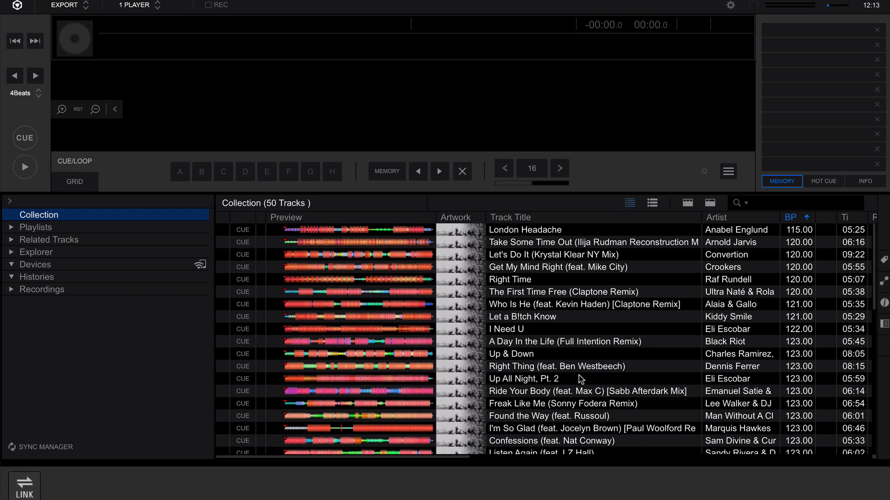
mouse_move(209, 453)
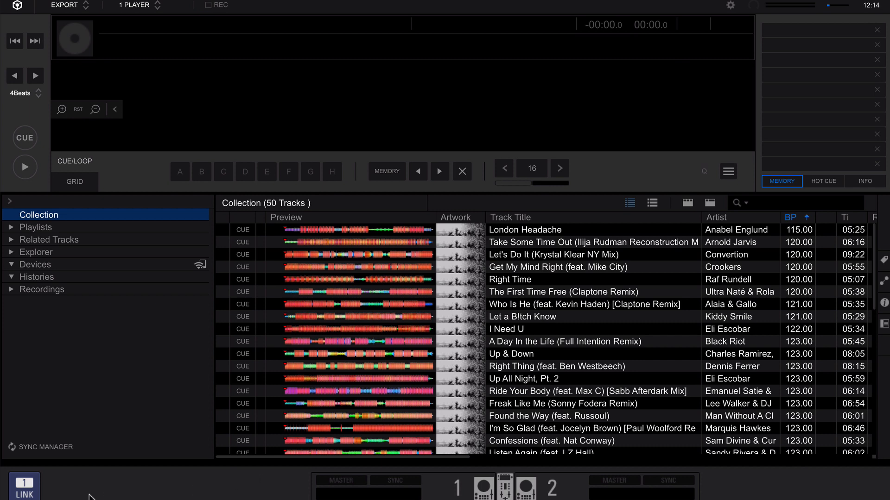
mouse_move(419, 372)
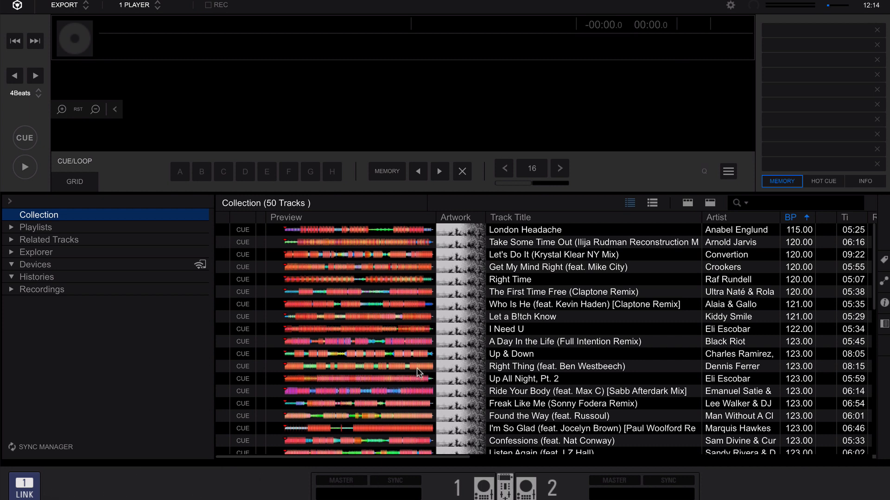
left_click(521, 278)
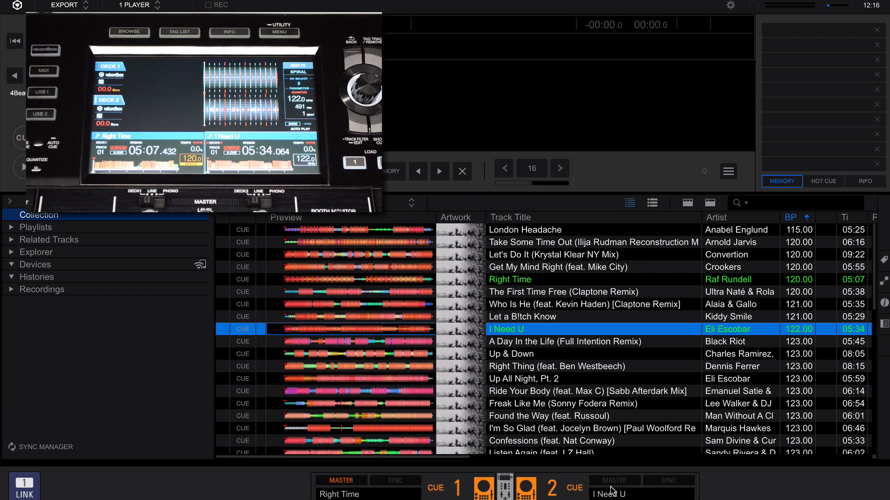
Step: Load Boy onto deck 1 over Pro DJ Link, keeping I Need U on deck 2
left_click(128, 31)
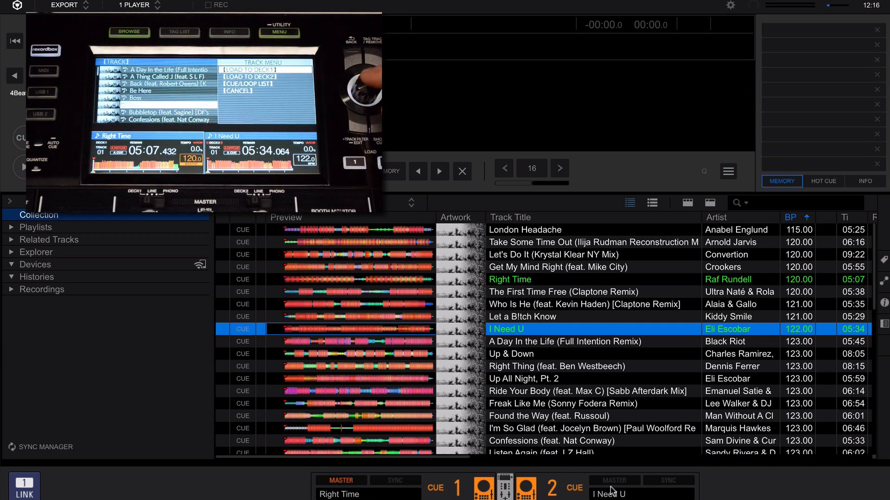
left_click(249, 70)
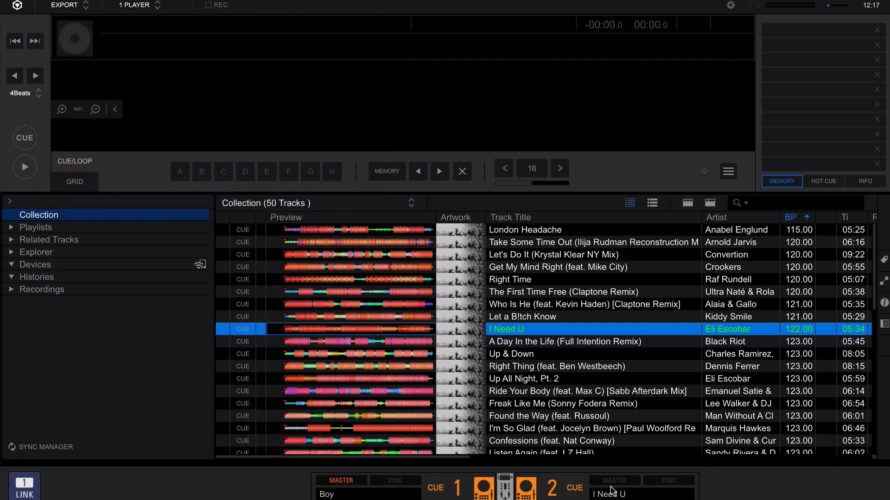
left_click(64, 6)
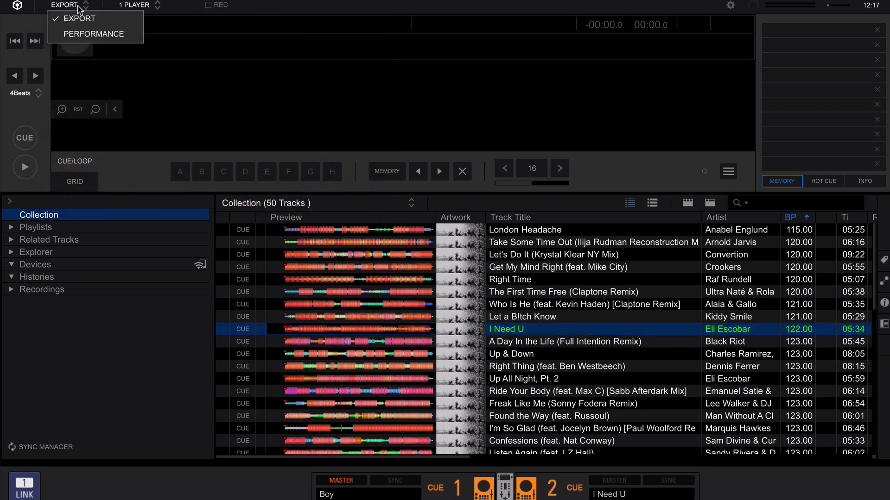
Step: Switch rekordbox to PERFORMANCE mode, confirming the Pro DJ Link disconnect
left_click(93, 35)
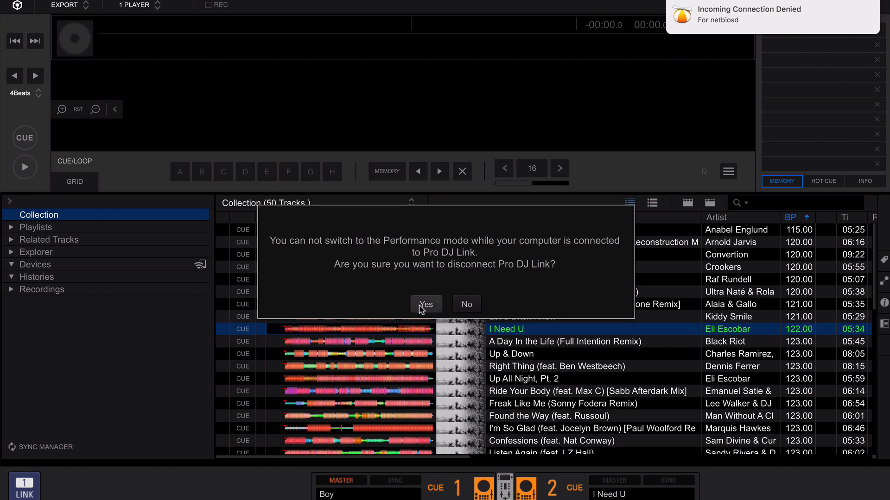
left_click(425, 304)
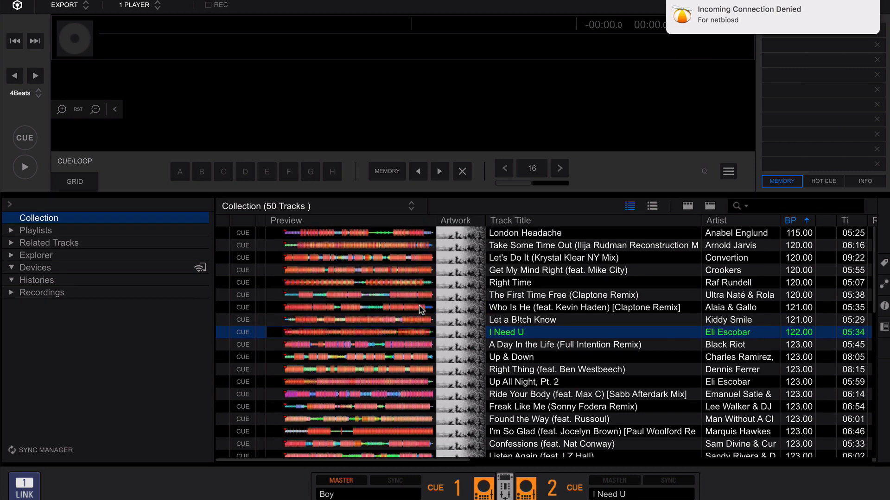
left_click(70, 5)
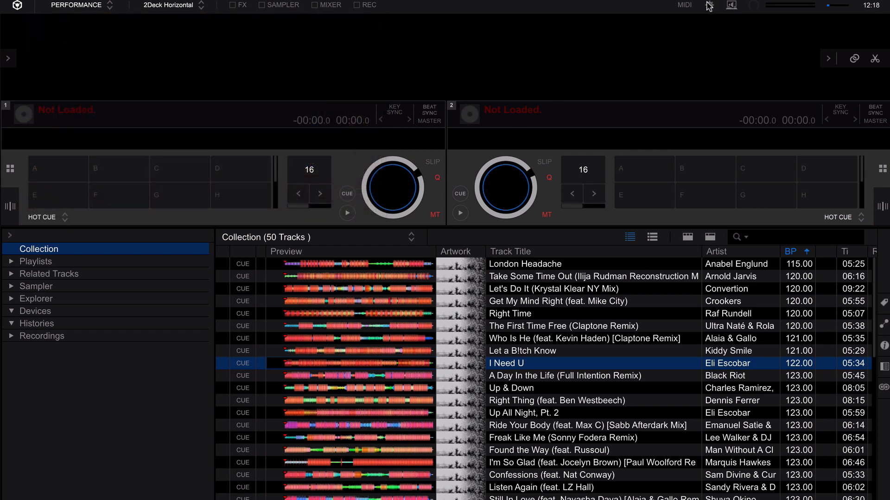
left_click(708, 6)
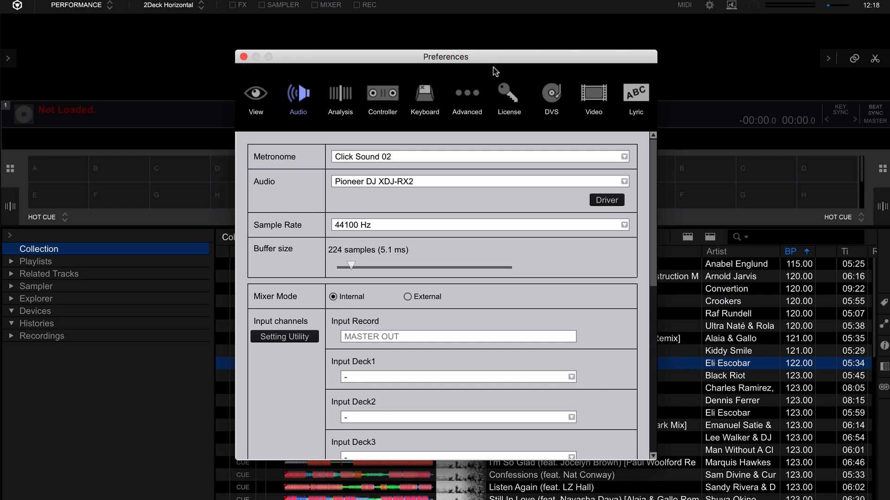
mouse_move(396, 206)
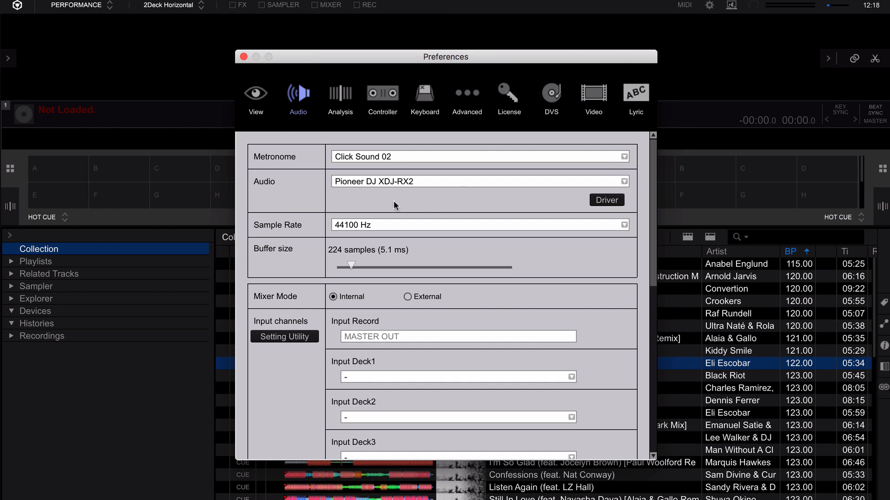
mouse_move(365, 193)
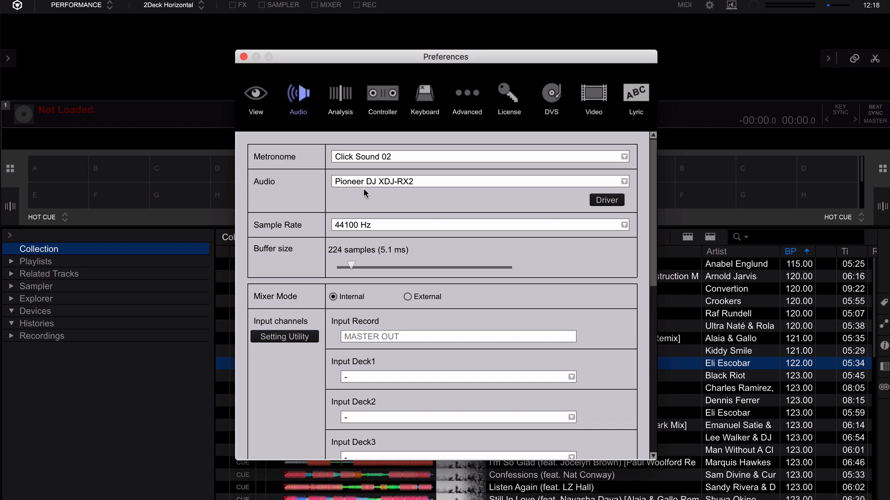
scroll("down", 3)
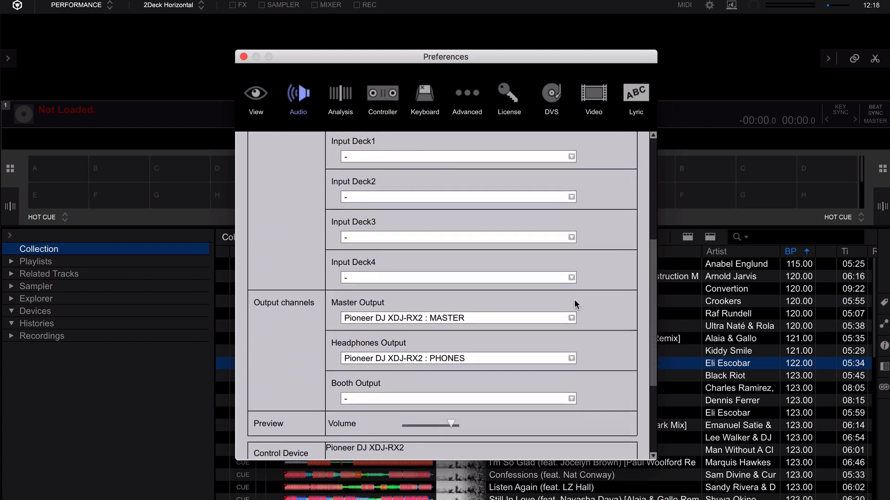
scroll("down", 3)
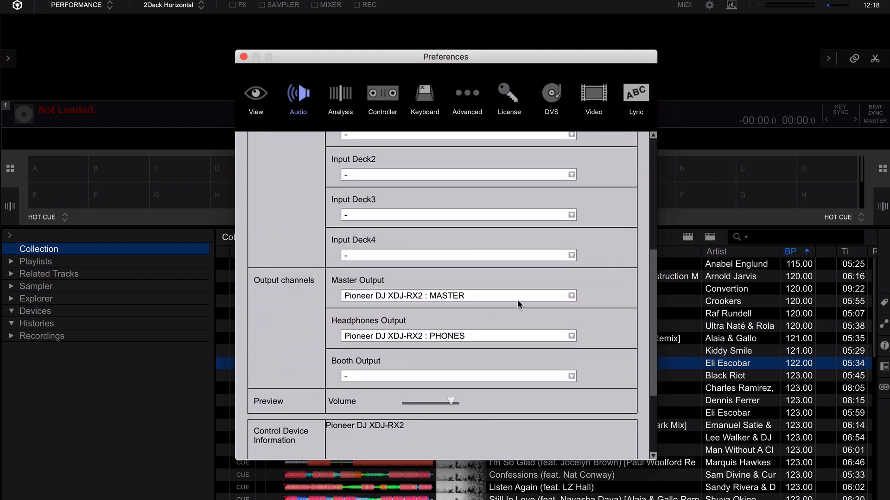
left_click(243, 56)
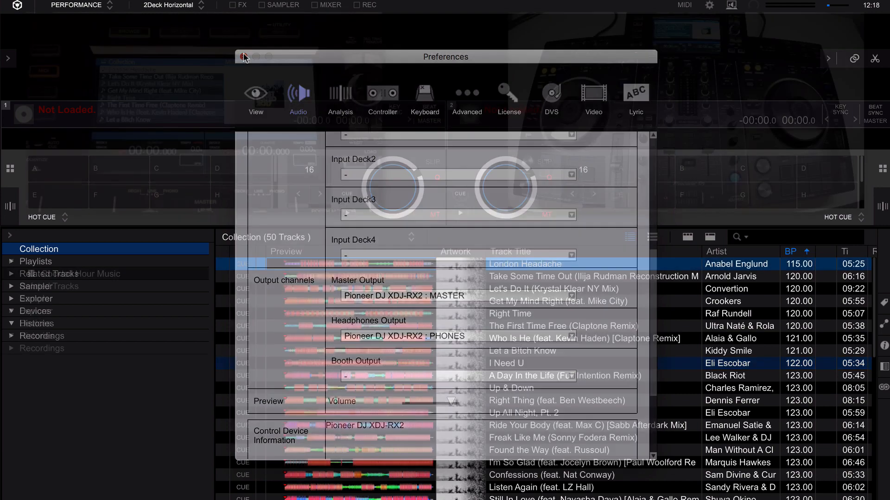
Step: Load Found the Way (feat. Russoul) onto decks 1 and 2 from the XDJ-RX2
left_click(244, 56)
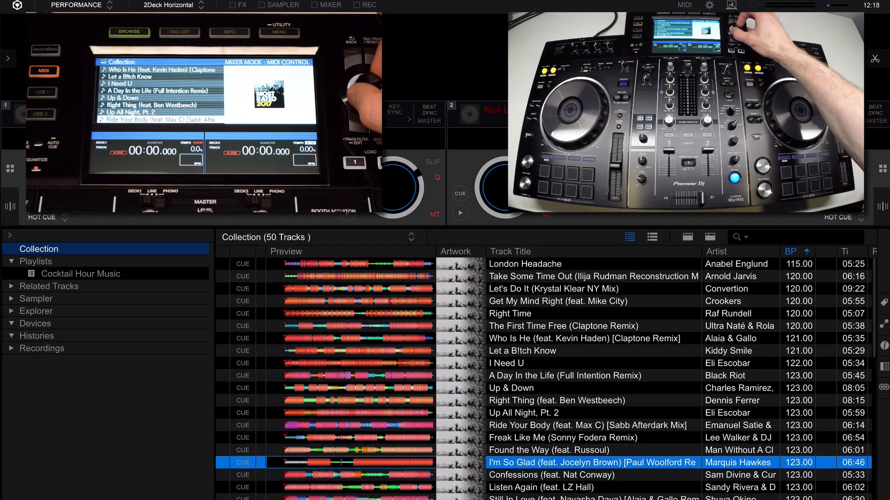
left_click(49, 286)
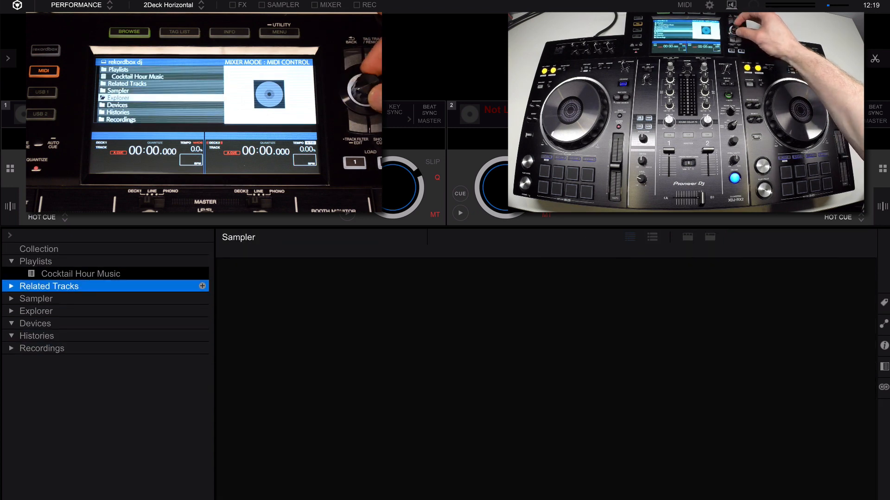
left_click(38, 249)
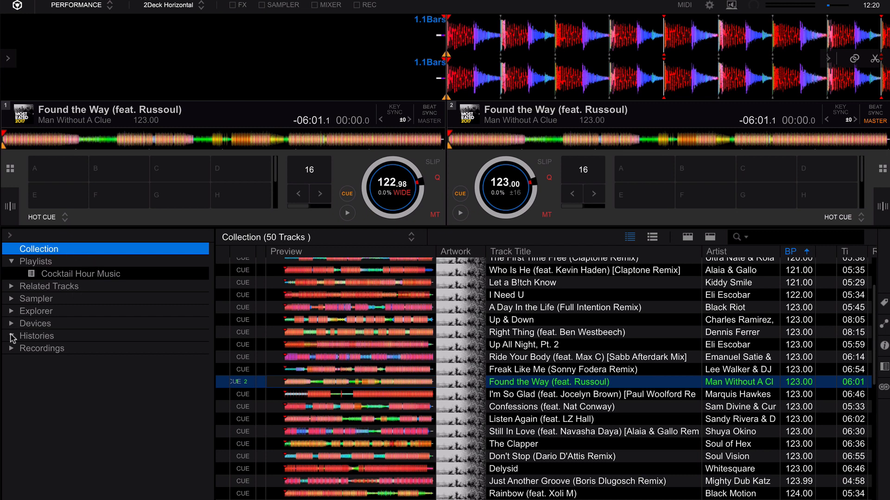
Step: Select the TRANSCEND drive under Devices and name it Pulse
left_click(11, 323)
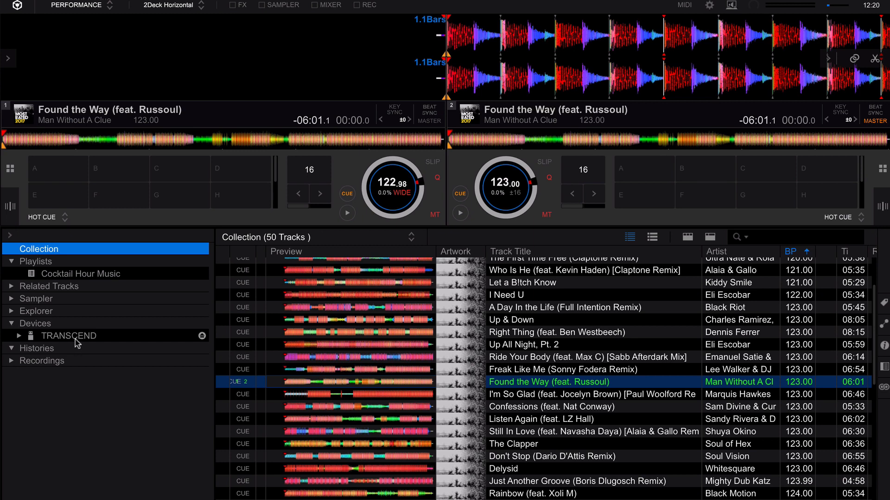
left_click(69, 336)
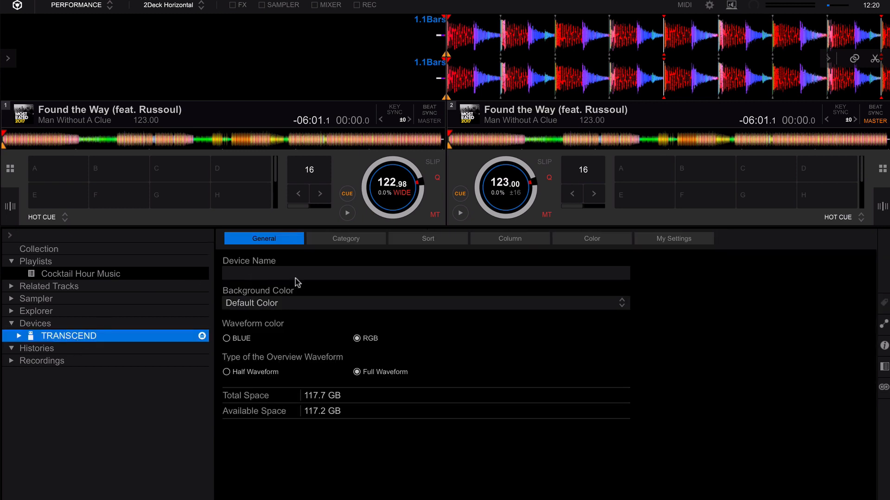
left_click(346, 238)
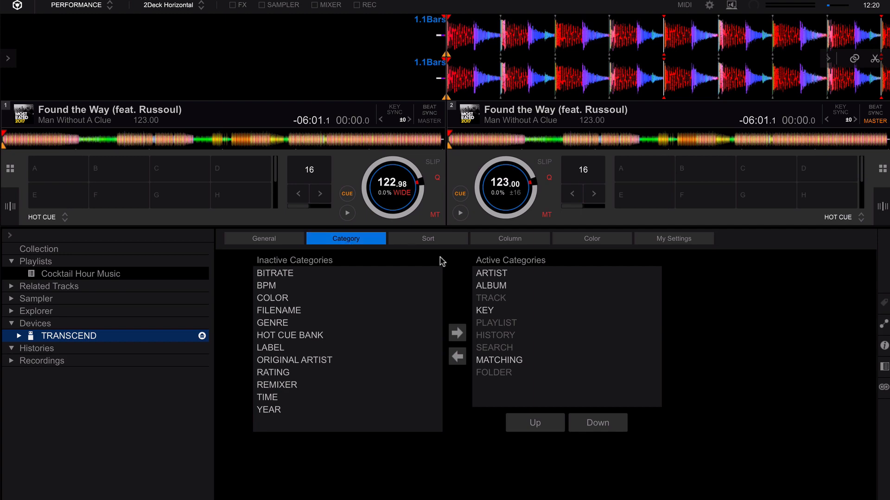
Step: Set the drive's default right column to BPM in the Column settings
left_click(509, 238)
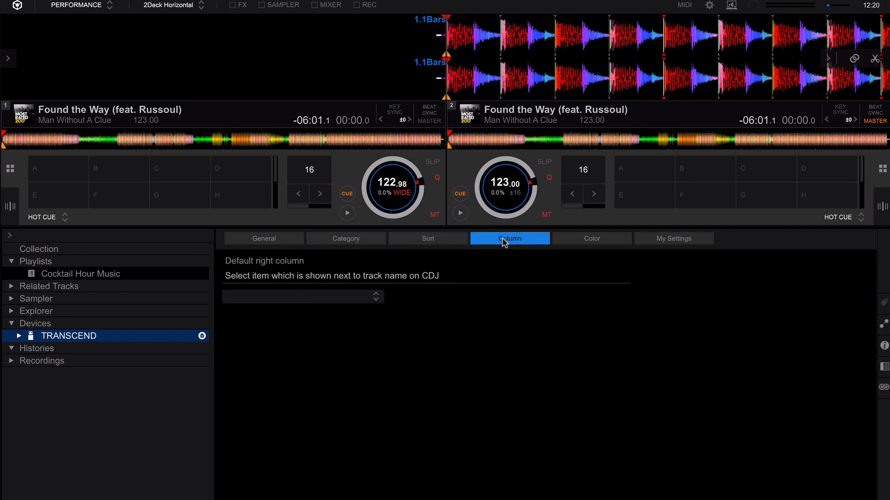
mouse_move(199, 315)
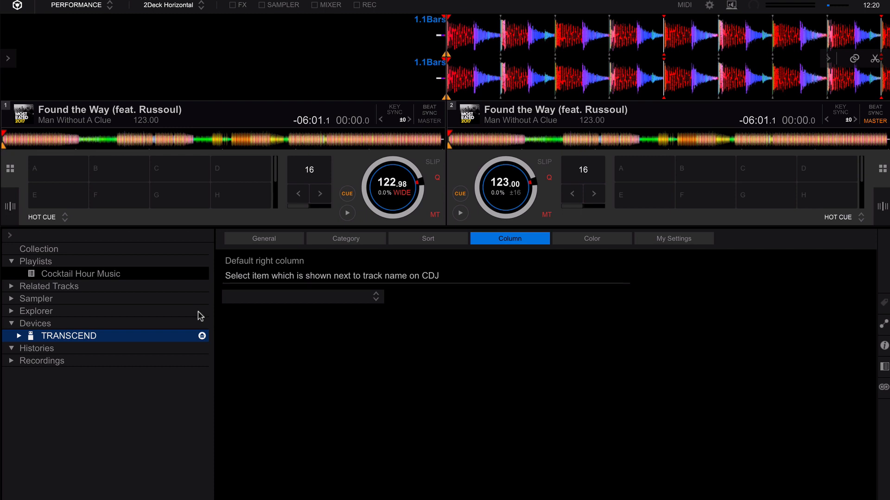
left_click(302, 297)
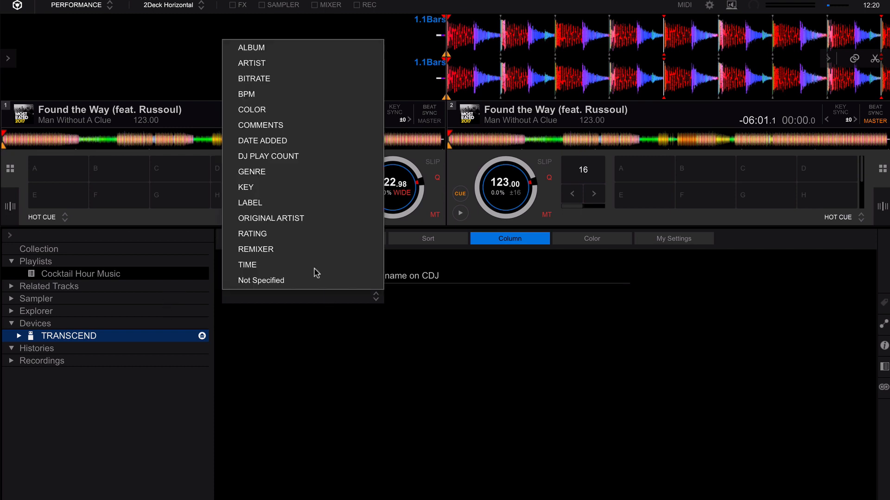
left_click(247, 95)
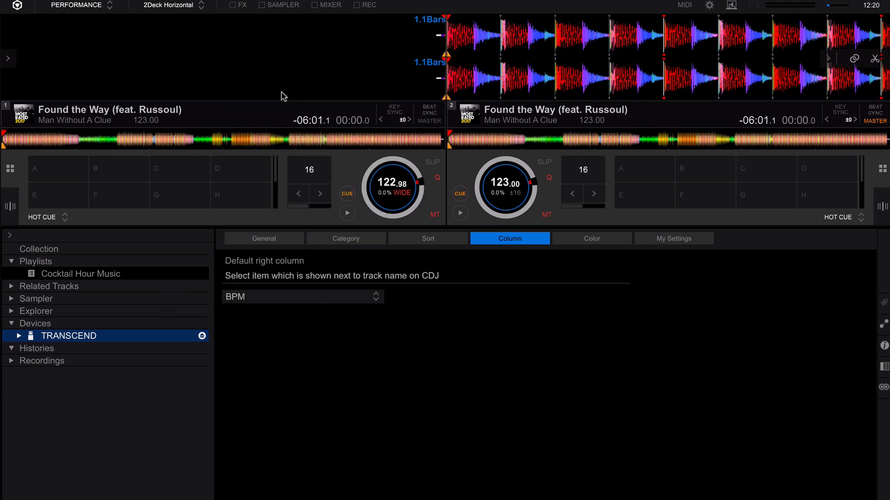
left_click(263, 238)
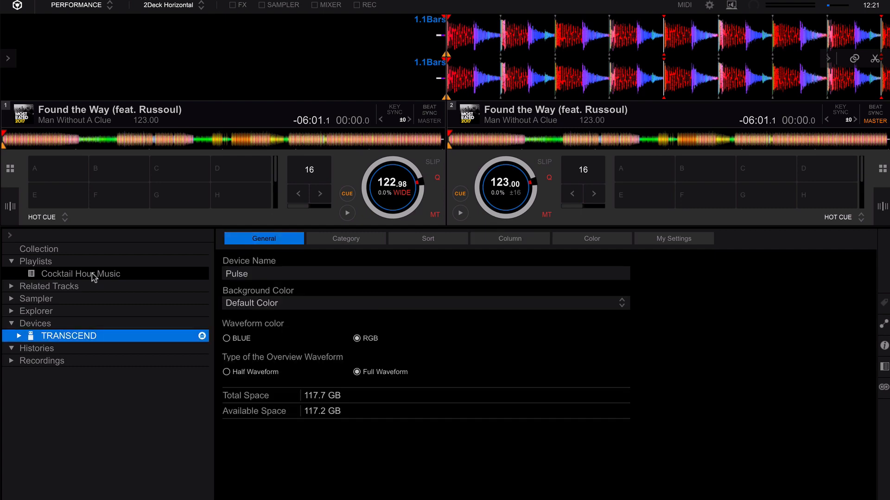
Step: Export the Cocktail Hour Music playlist to TRANSCEND and eject the drive
right_click(80, 274)
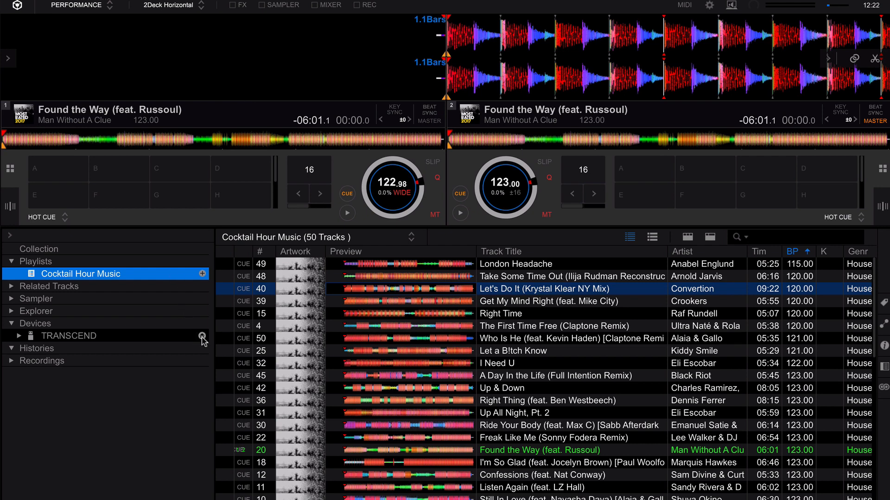
left_click(11, 323)
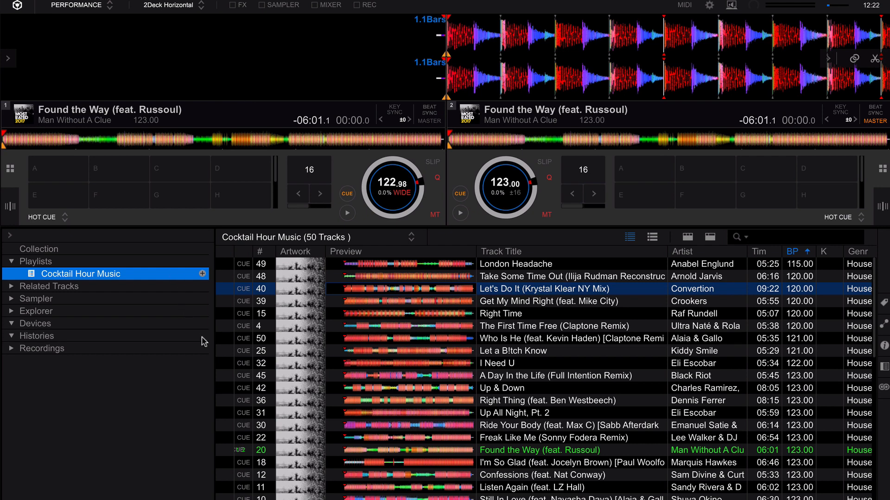